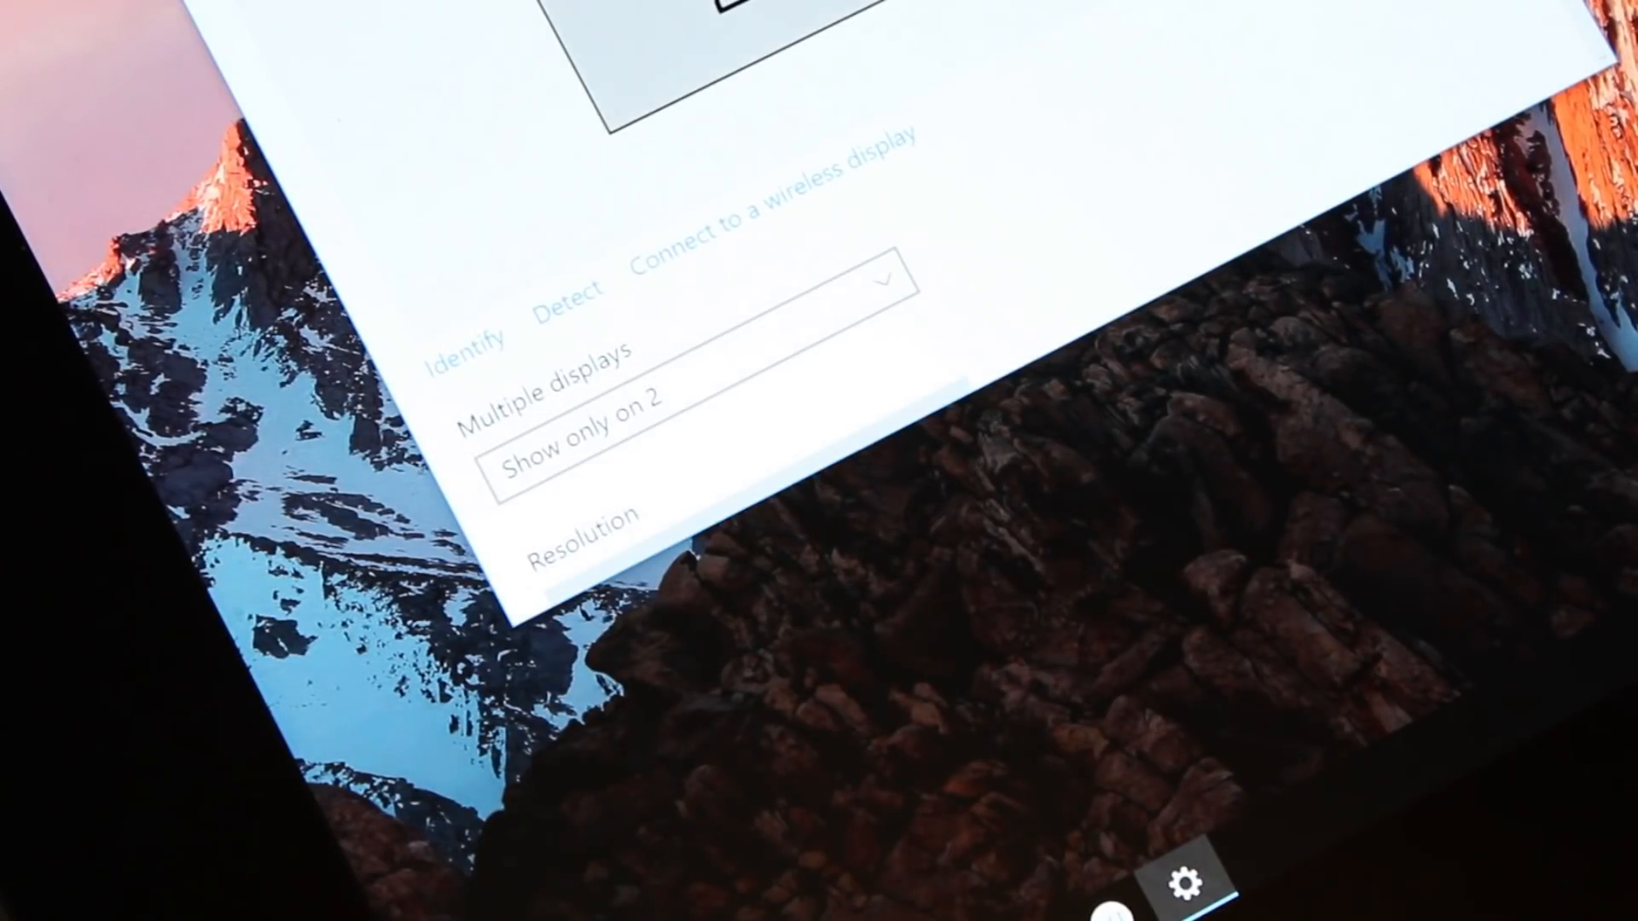
pyautogui.scroll(-3)
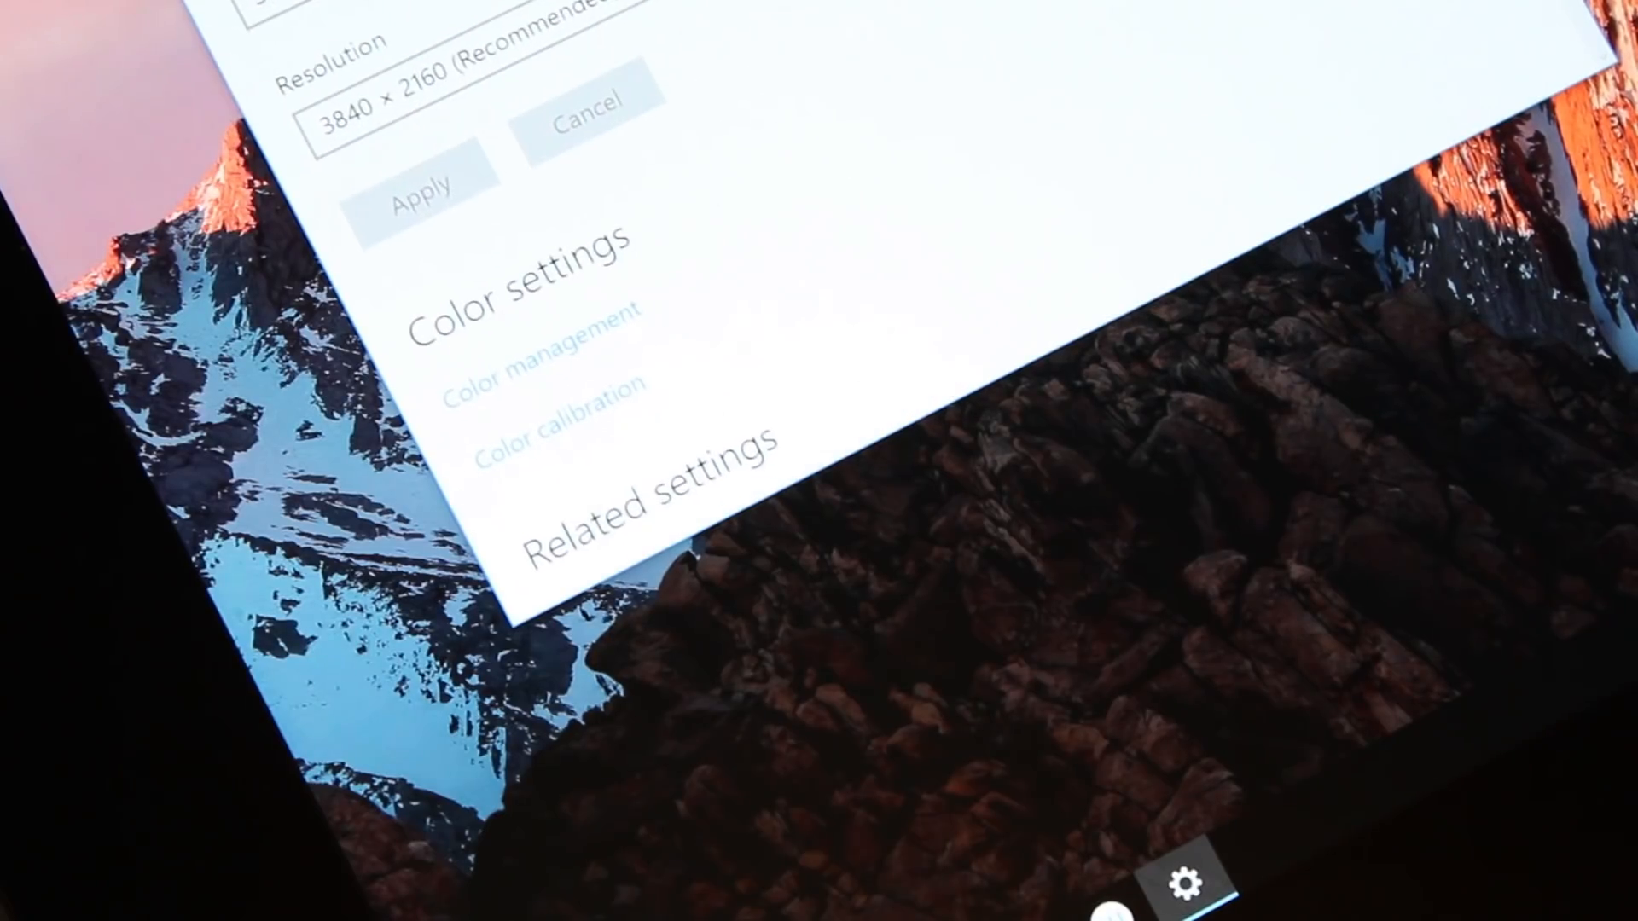